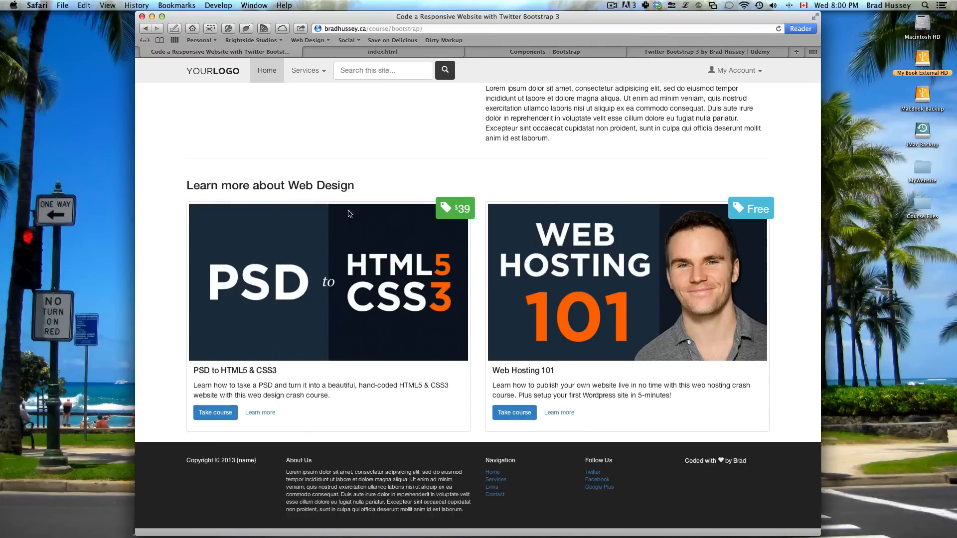
mouse_move(155, 438)
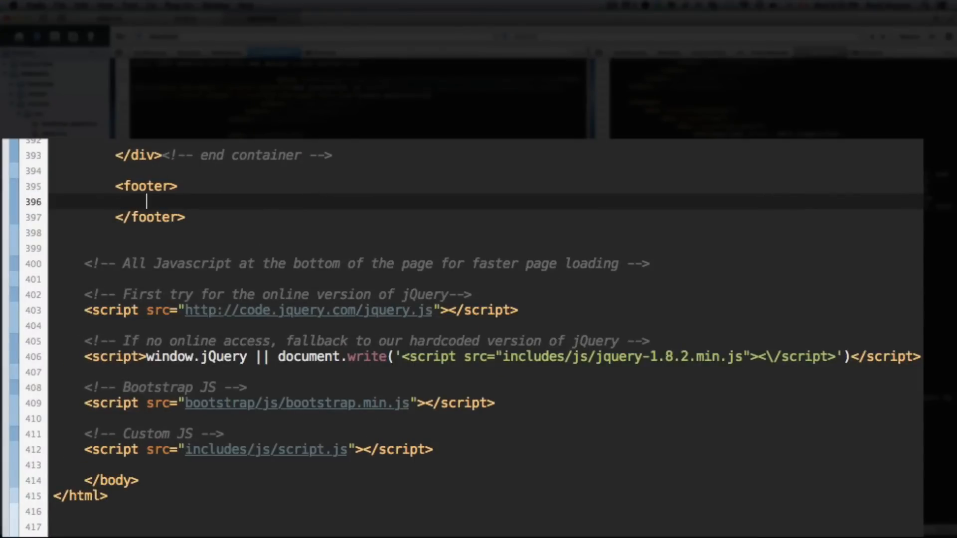
Add a container div inside the footer, closed with an 'end container' comment.
type("<div cl")
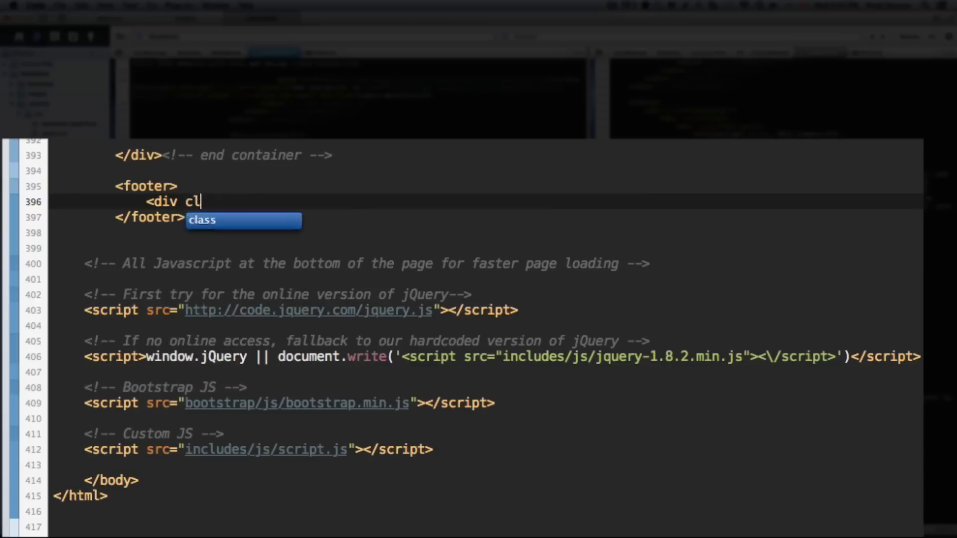
type("ass=\"container\">")
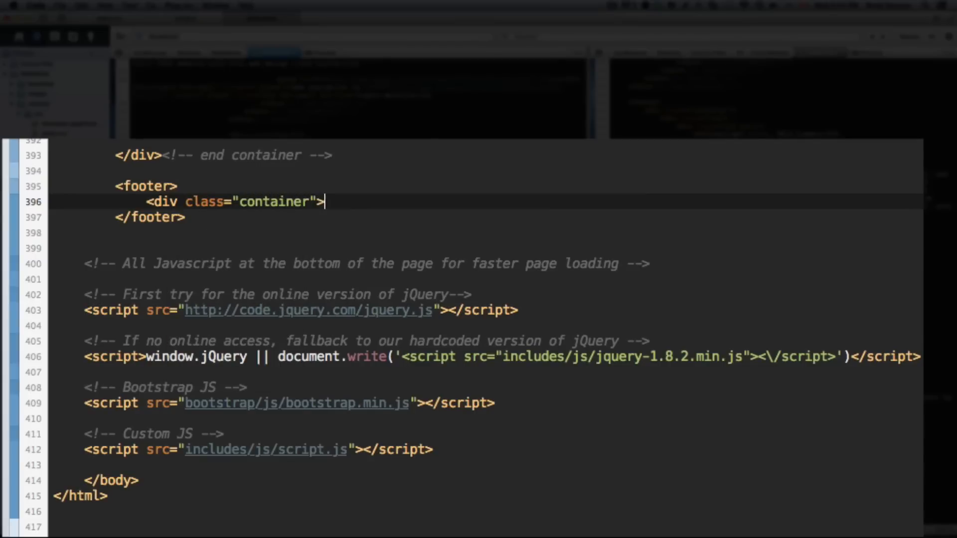
type("</div><!-- end container -->")
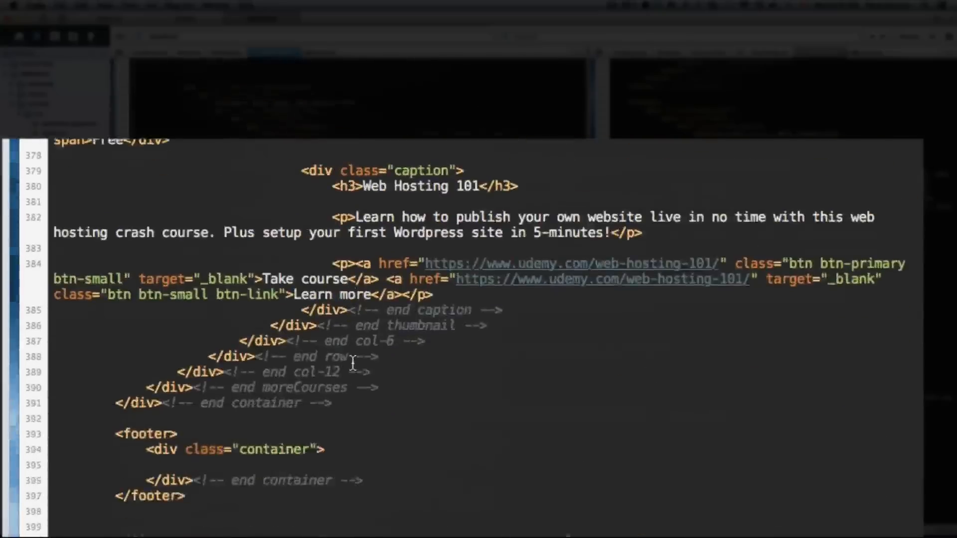
Select the whole container block and place the cursor inside it.
scroll("down", 3)
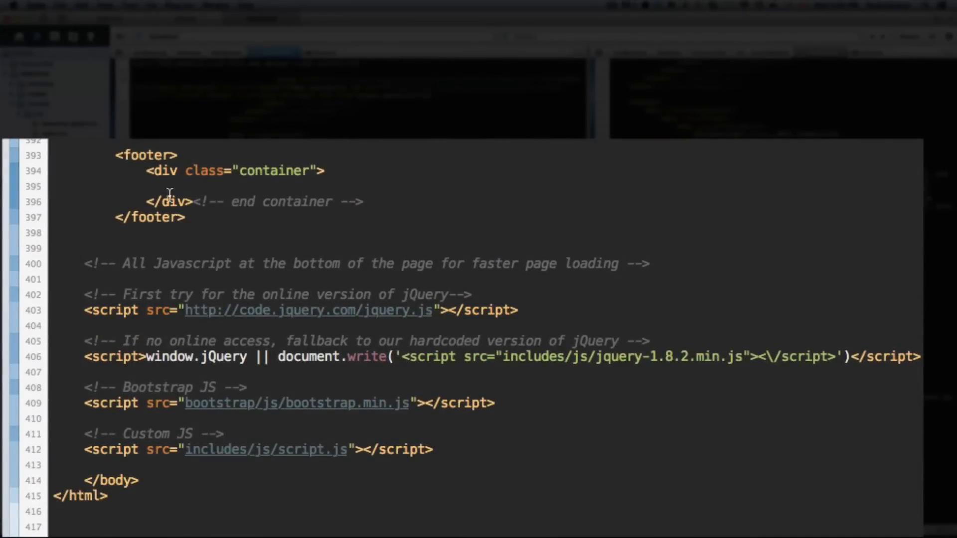
left_click(157, 171)
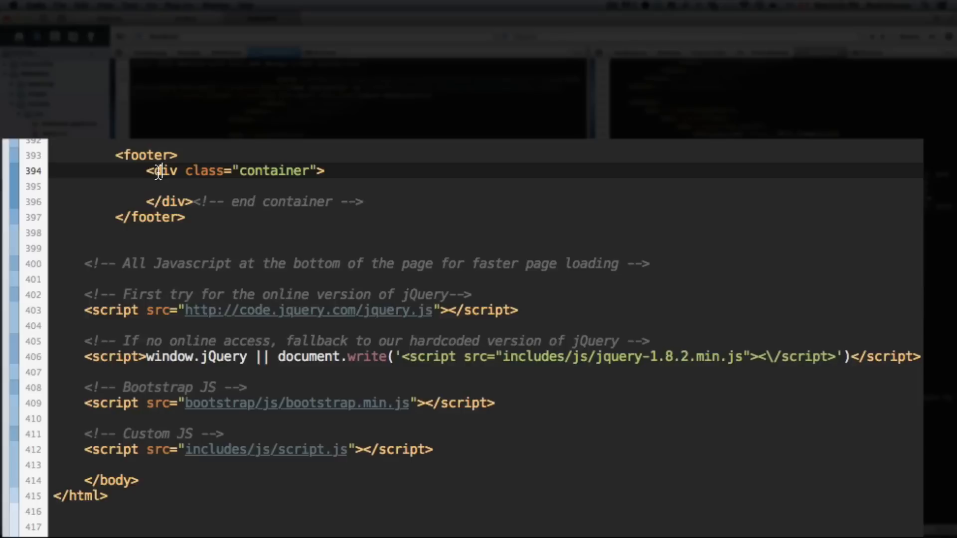
left_click_drag(158, 171, 366, 202)
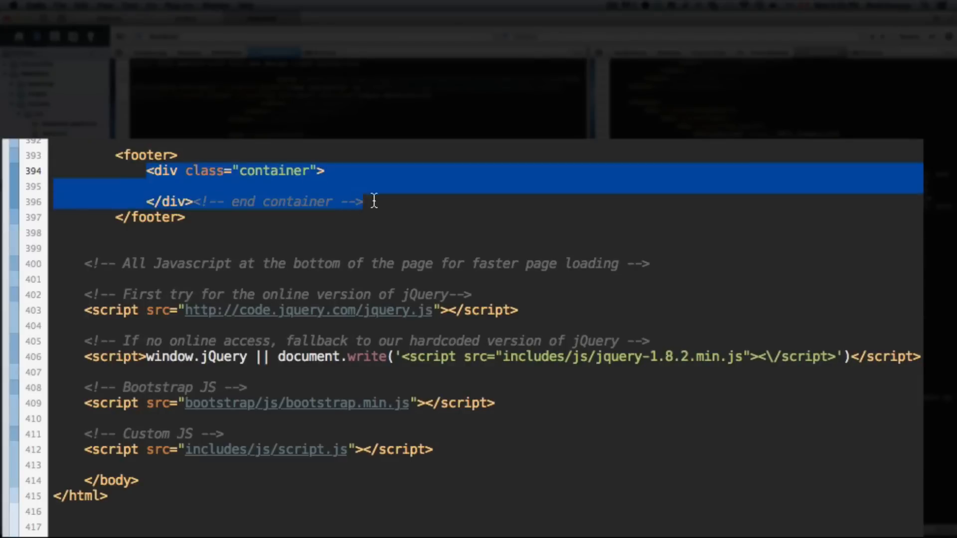
left_click(317, 186)
type("<div class=\"")
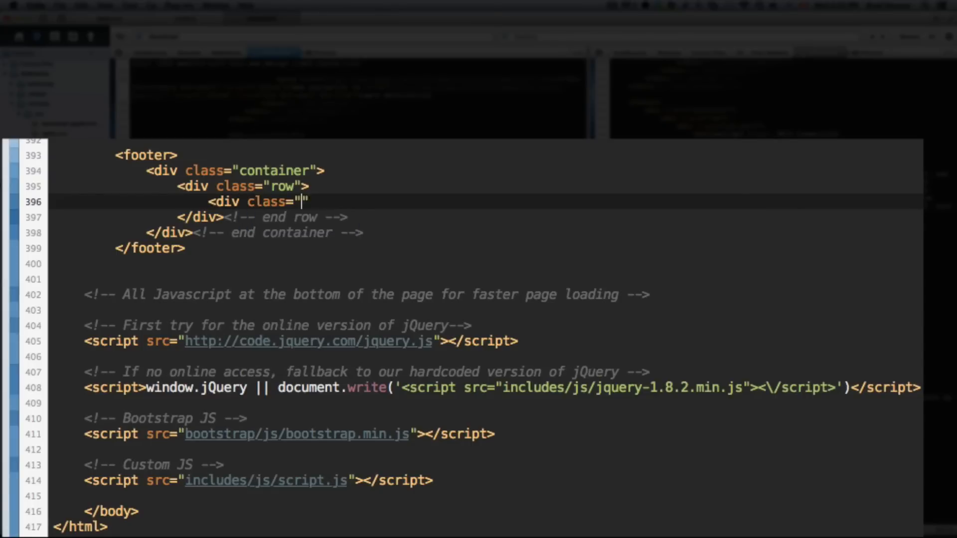
Type col-sm-2 and col-sm-4 column divs with end comments, then select a column block to reuse.
type("col-sm-2")
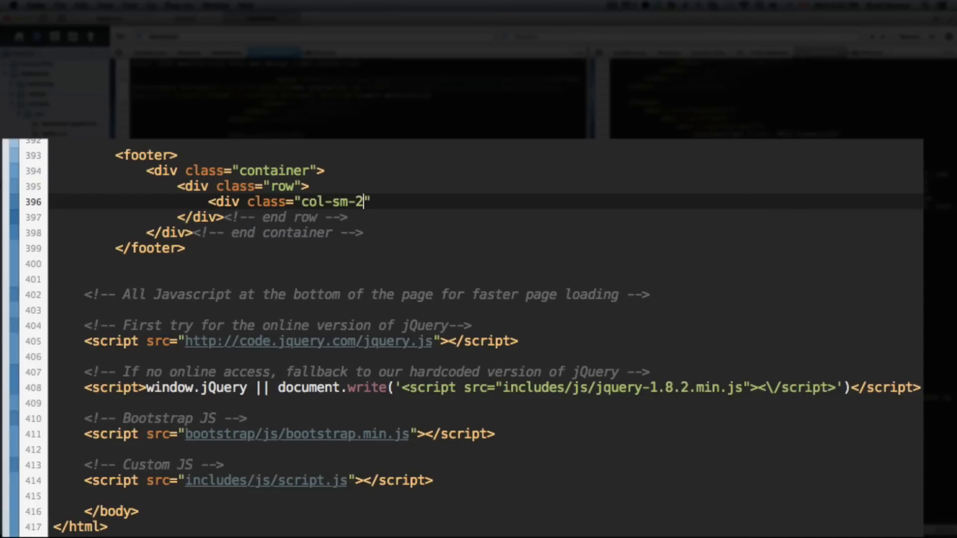
type(">")
type("</div><!-- end")
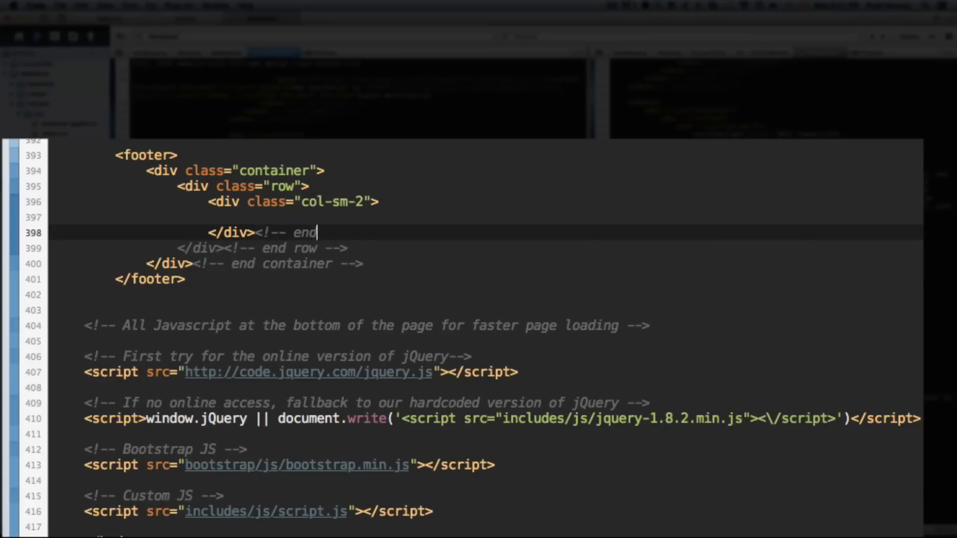
type("col-sm-2 -->")
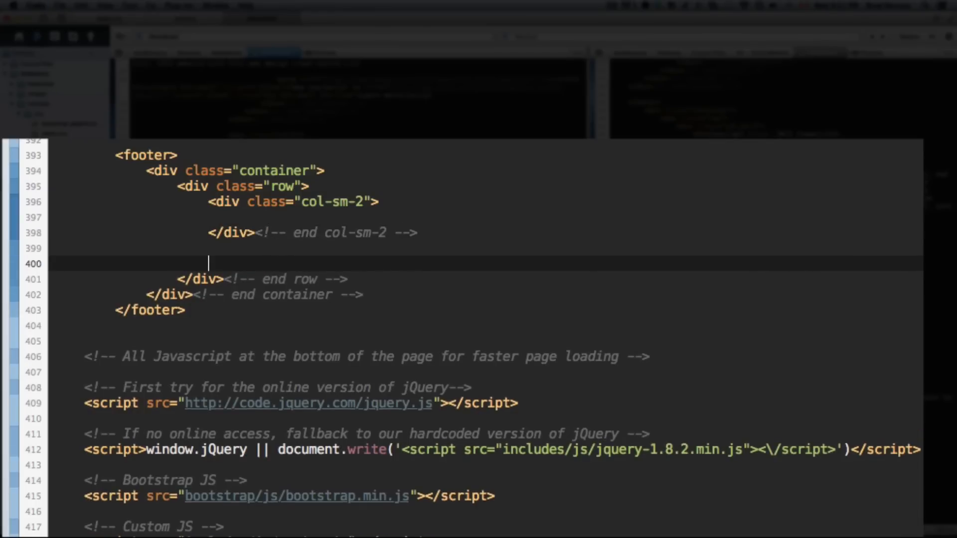
type("<div class=\"ol\"")
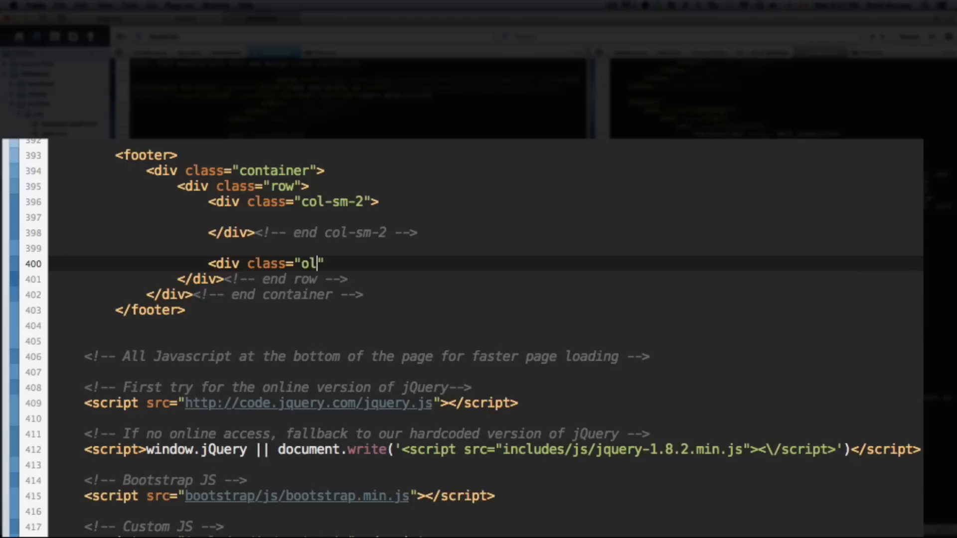
type("col-sm")
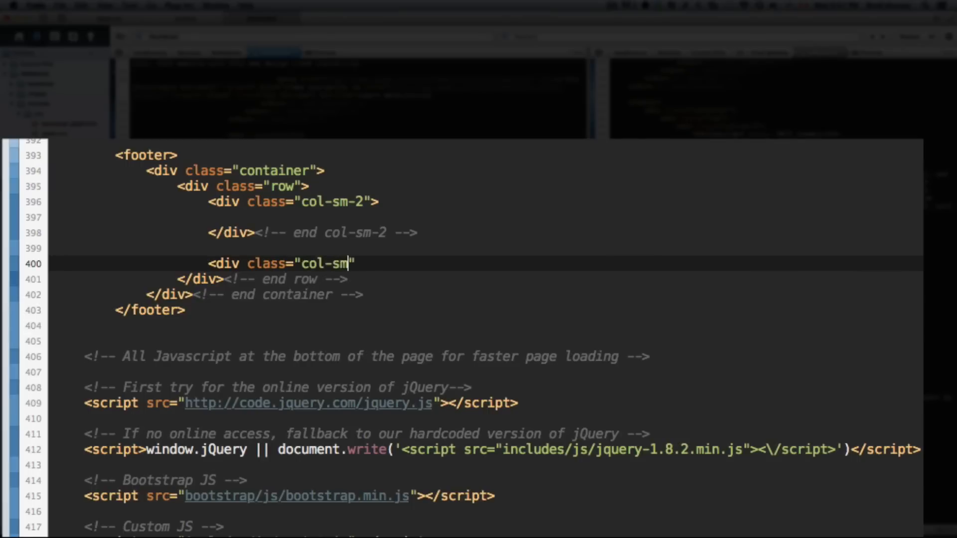
type("-4\">")
type("</div><")
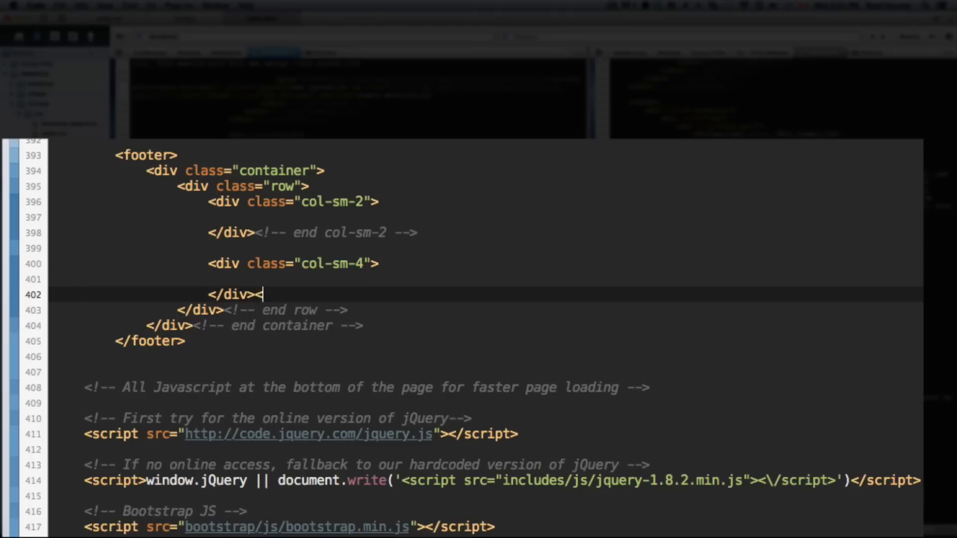
type("!-- end col-sm-4 --")
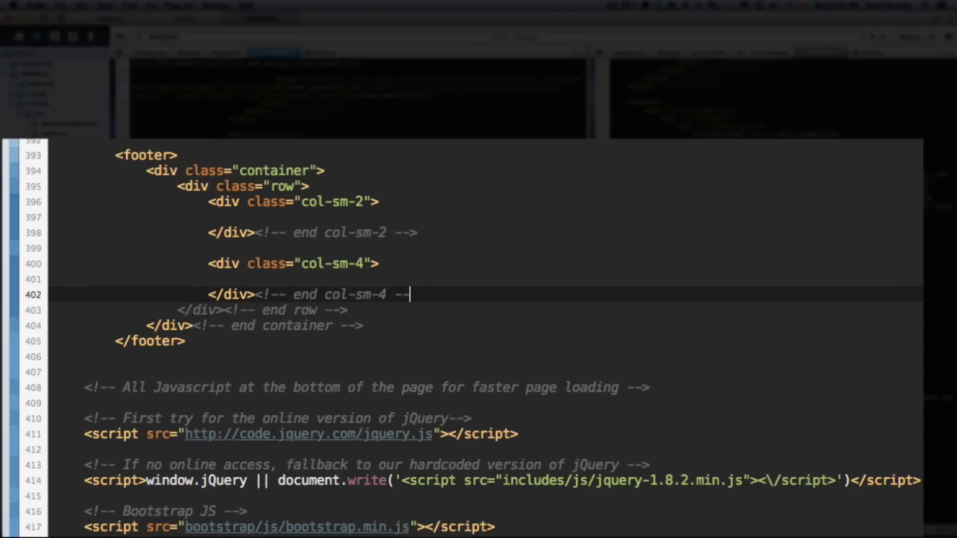
left_click_drag(208, 264, 413, 295)
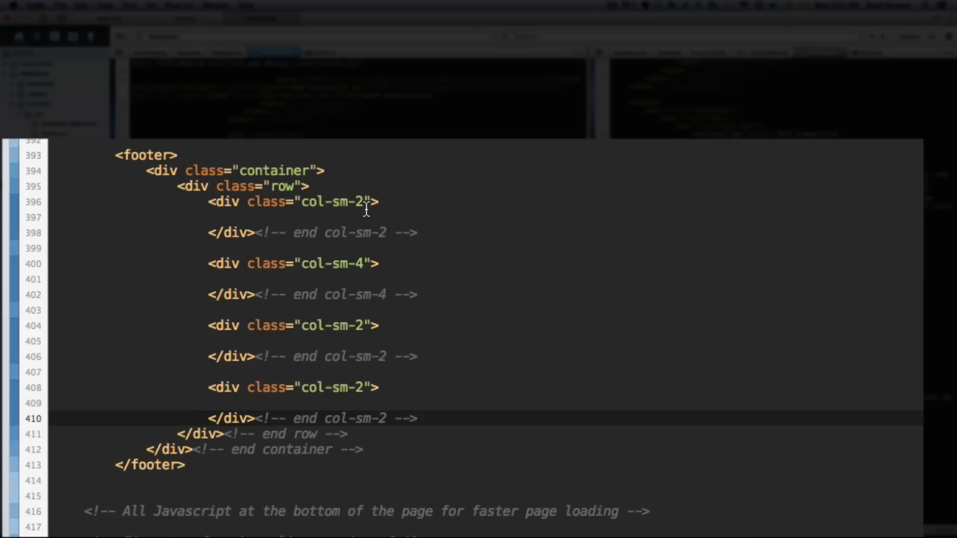
Put a '© 2013 {name}' copyright heading in the first footer column.
type("h6>Copyright &c</h6>")
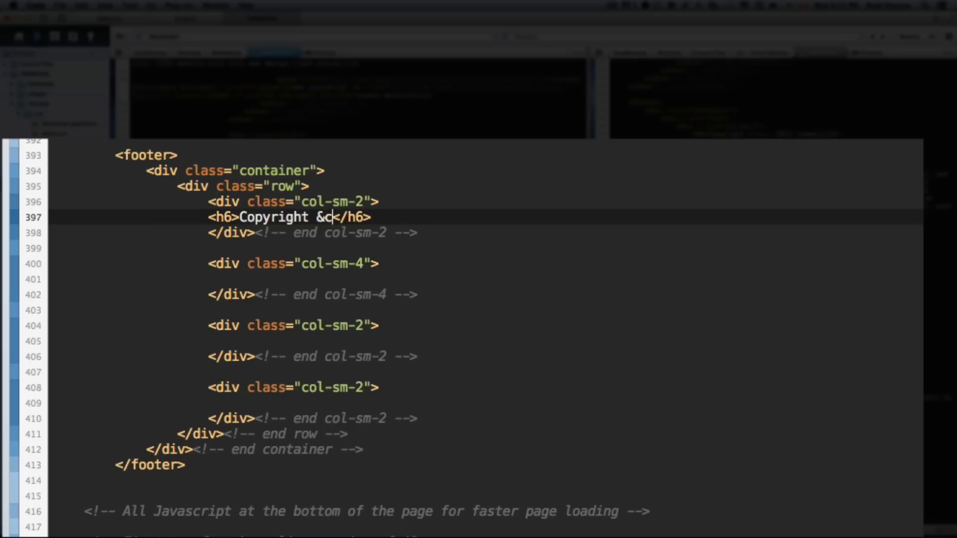
type("opy;")
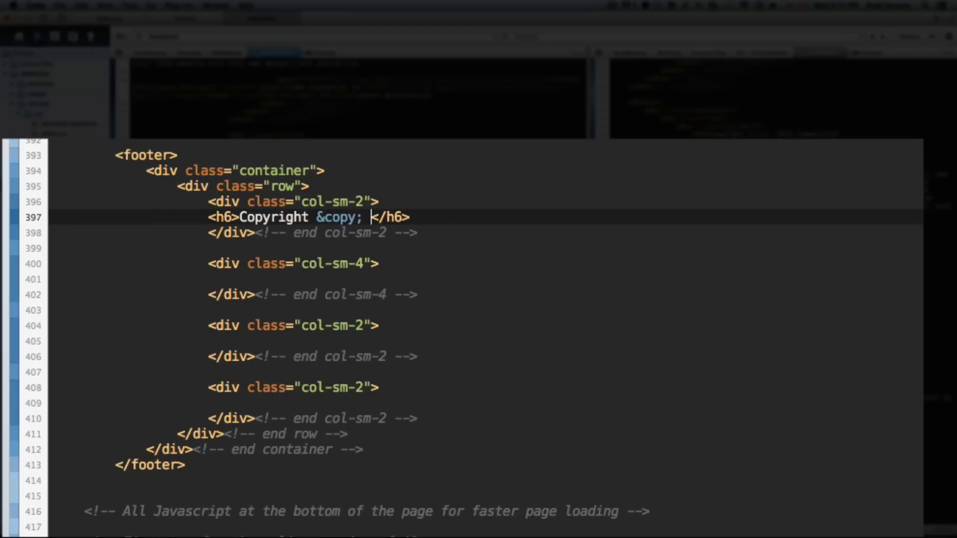
type("2013")
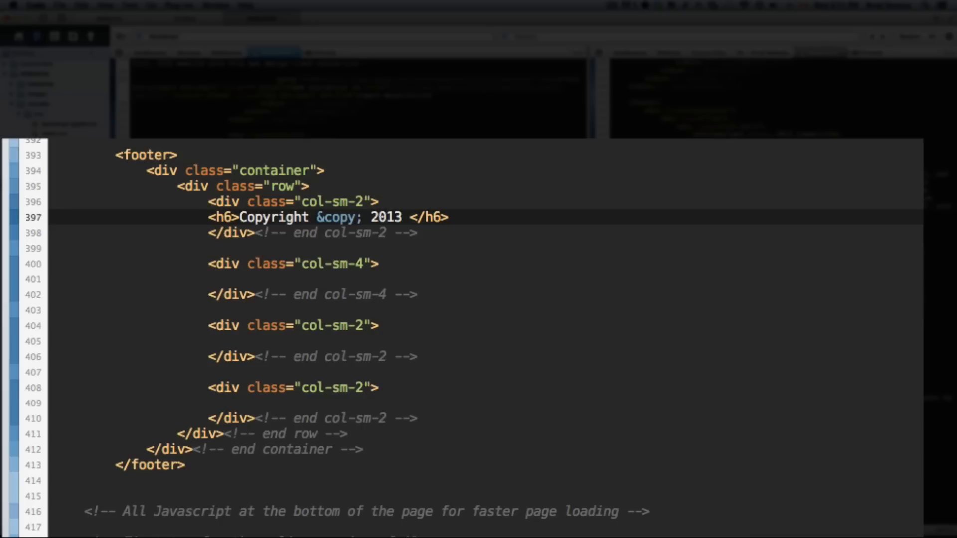
type("{name}")
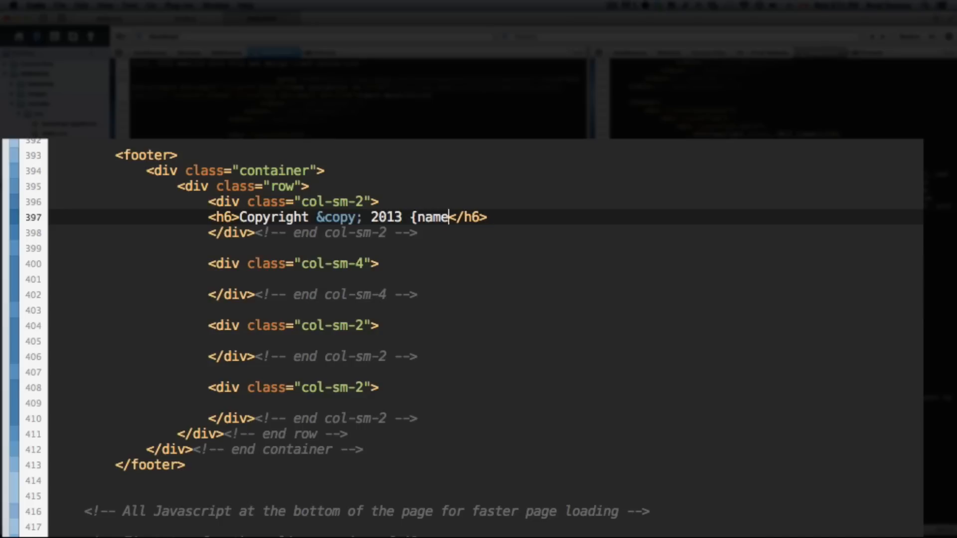
type("}")
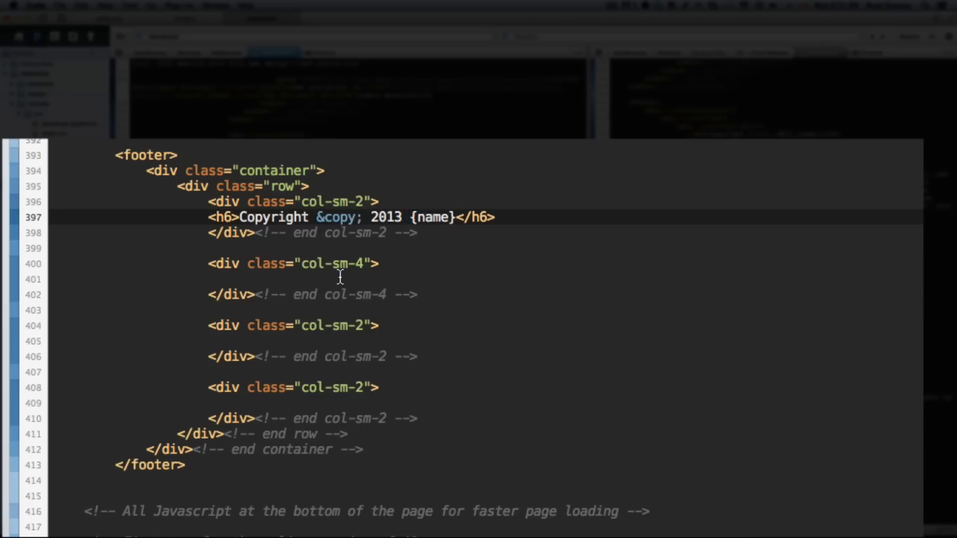
Give the wider column an About Us heading and a lorem ipsum paragraph.
left_click(239, 279)
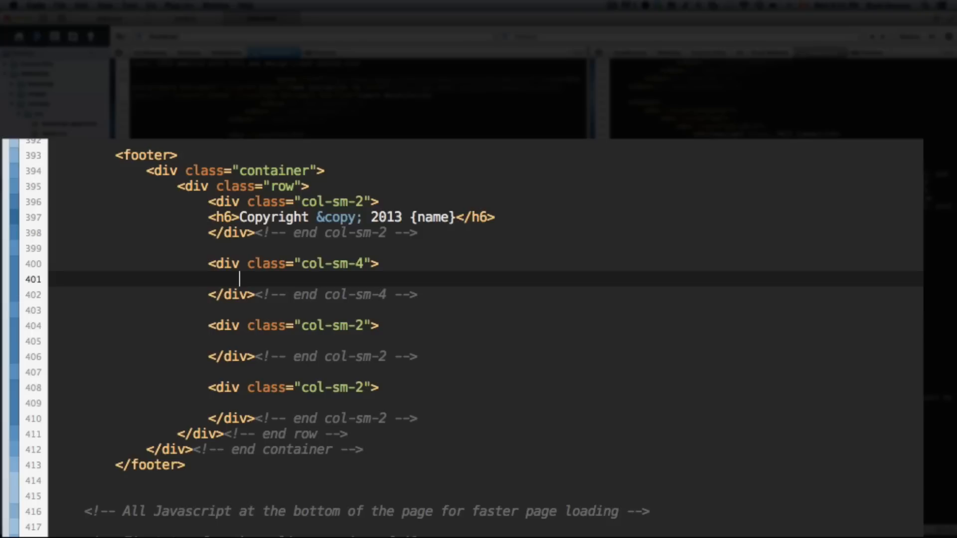
type("<h6></h6>")
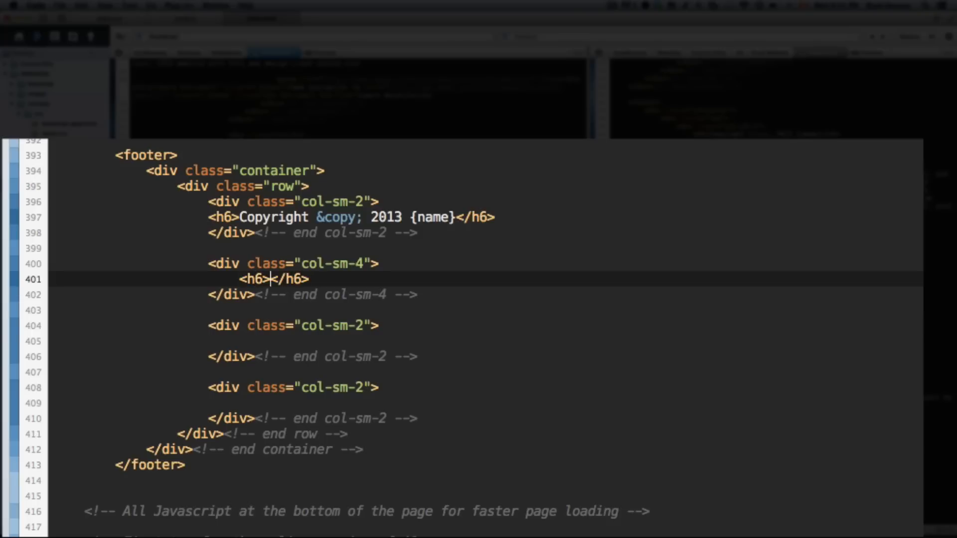
type("About Us")
type("<p>")
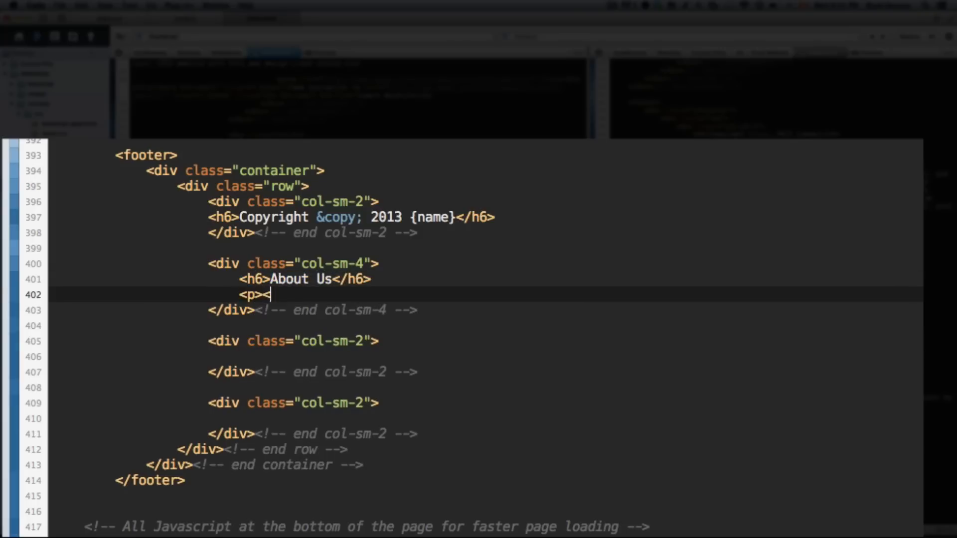
type("</p>")
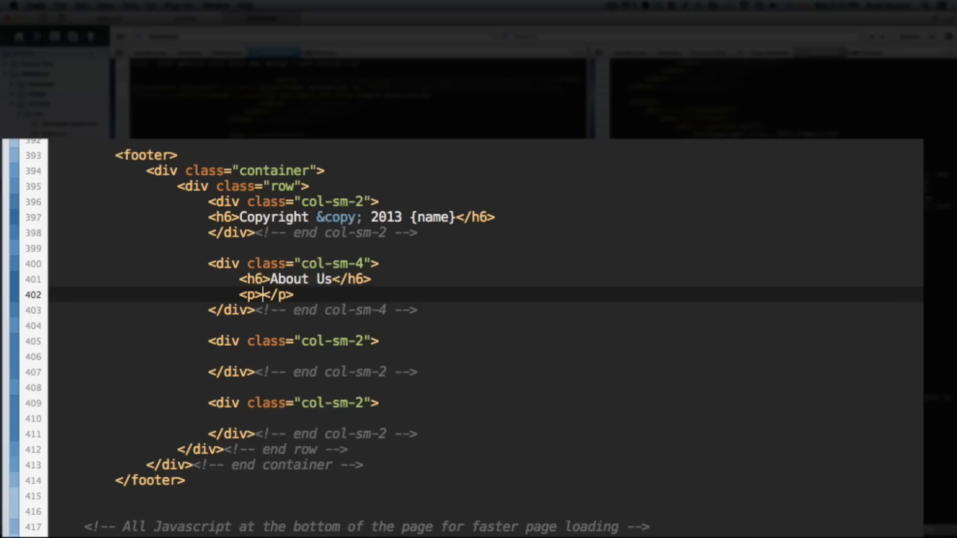
type("Lorem ipsum dolor sit amet, consectetur adipisicing elit, sed do eiusmod tempor incididunt ut labore et dolore magna aliqua. Ut enim ad minim veniam, quis nostrud exercitation ullamco laboris nisi")
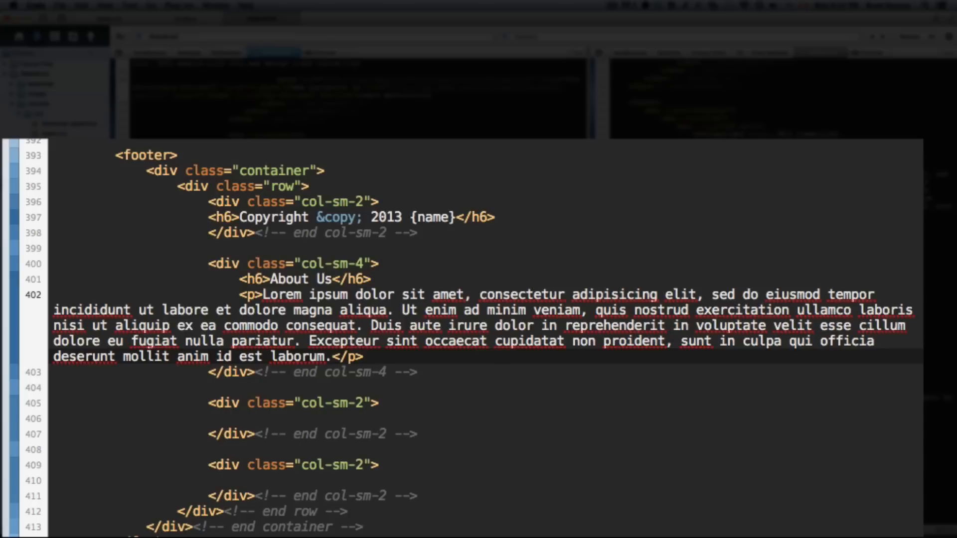
Give the third column a Navigation heading and an unstyled list.
left_click(332, 403)
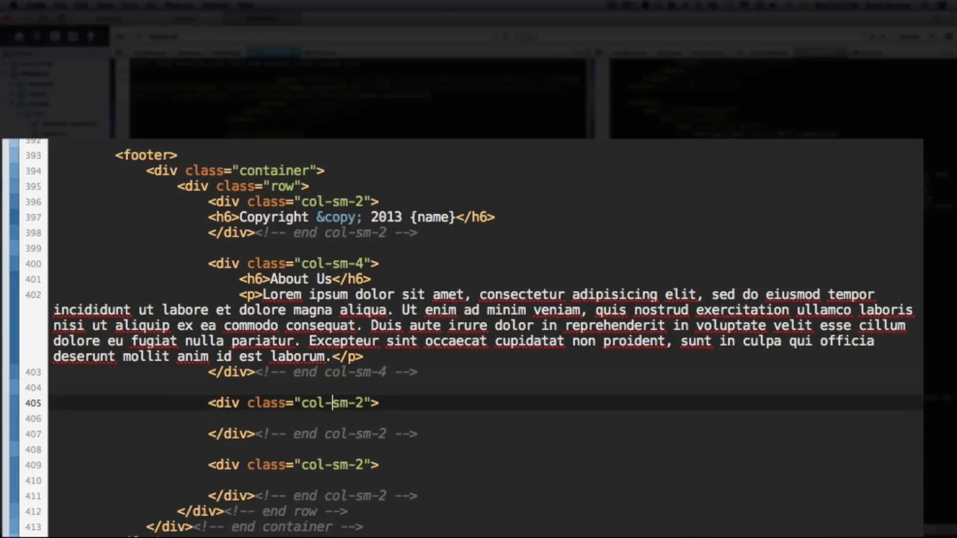
type("h6")
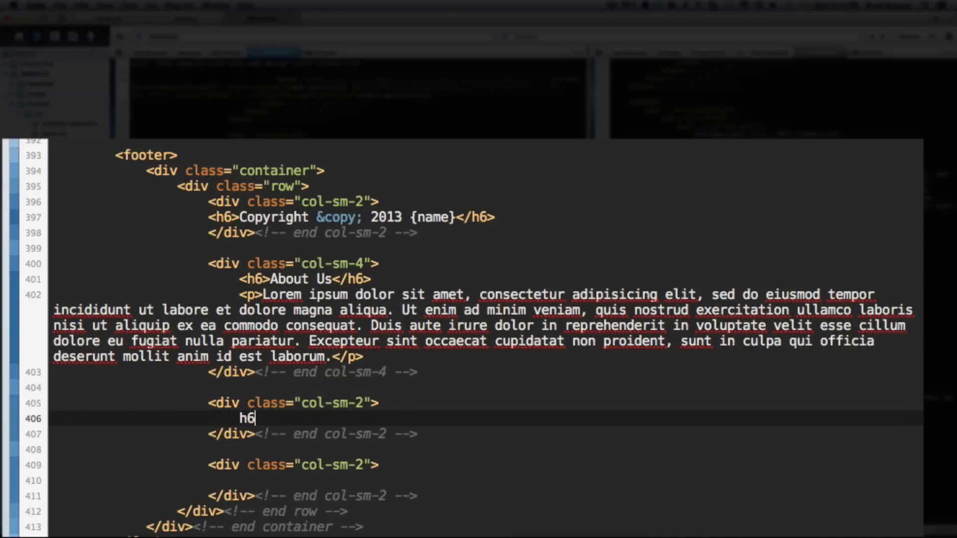
type("<h6>Naviga</h6>")
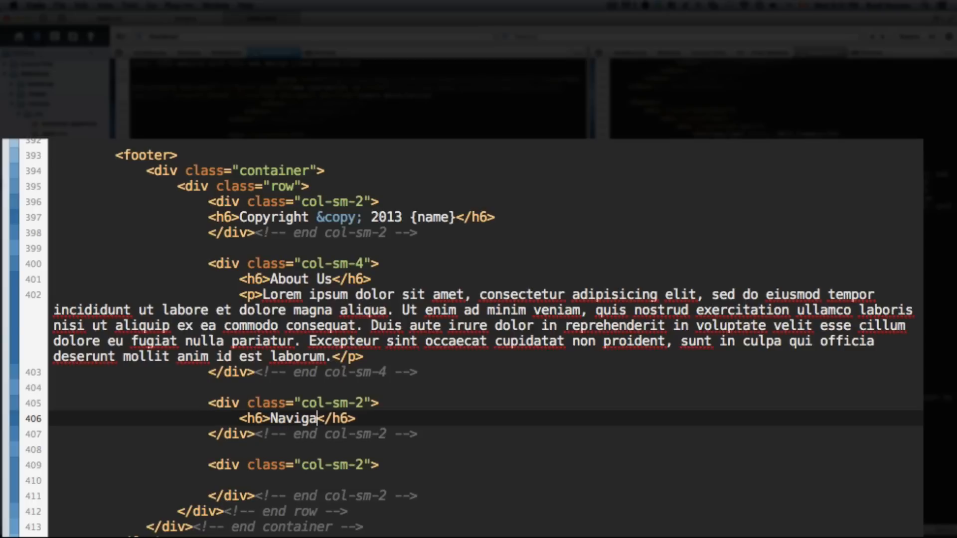
type("tion</h6>")
type("<ul>")
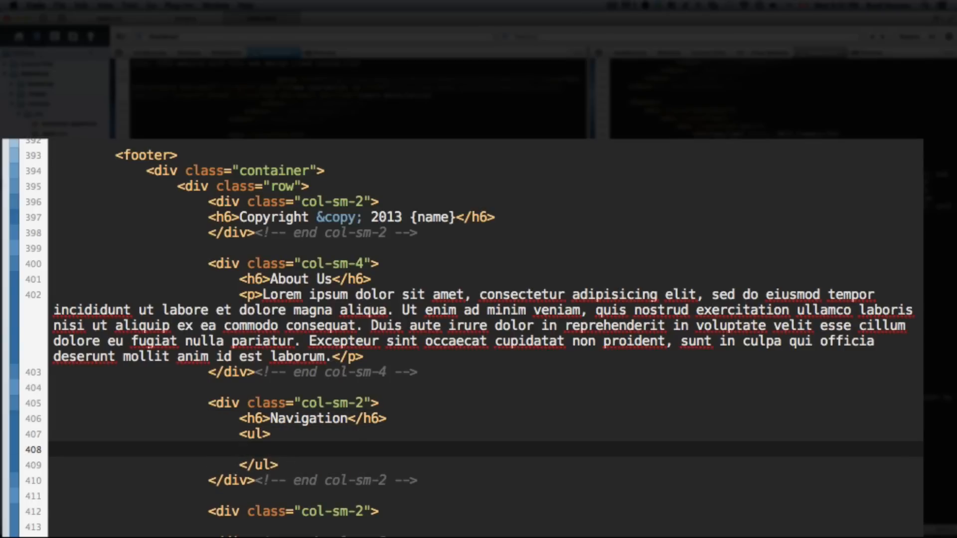
type("class=\"unsty")
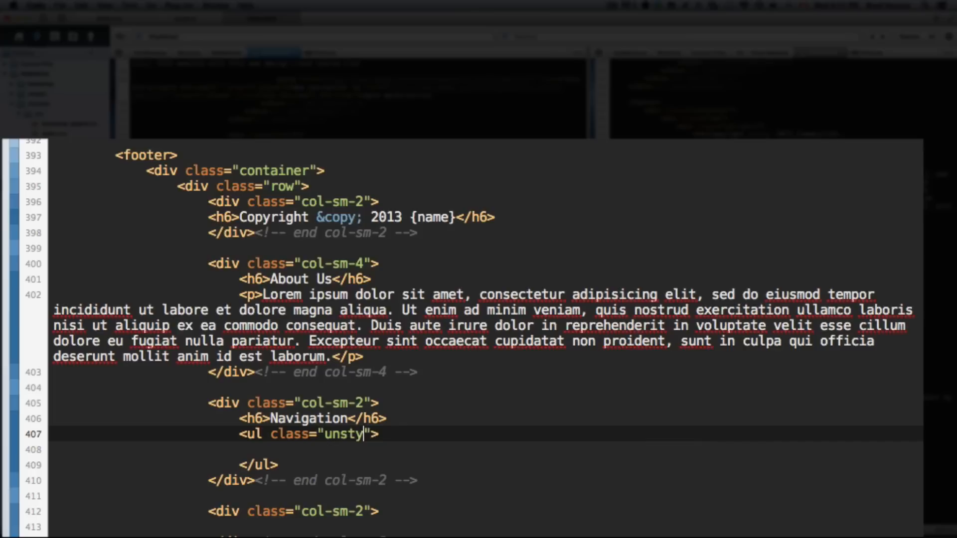
type("led")
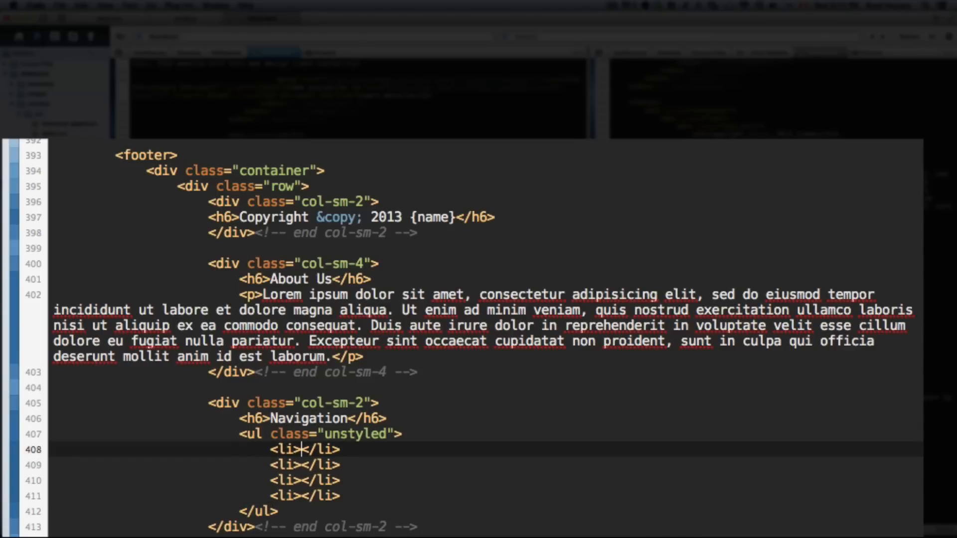
Add the Navigation list links: Home, Services, Links and Contact.
type("<a href=\"#\">")
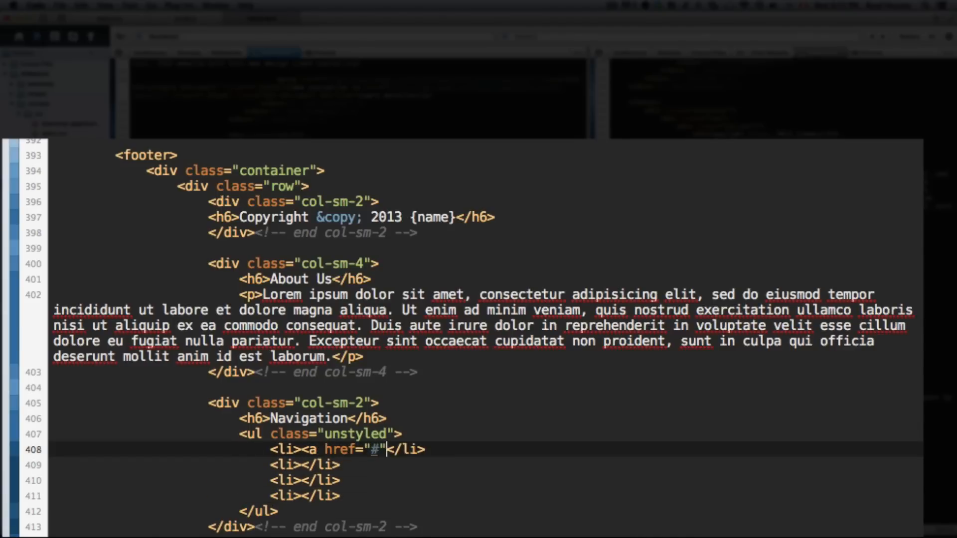
type("></a>")
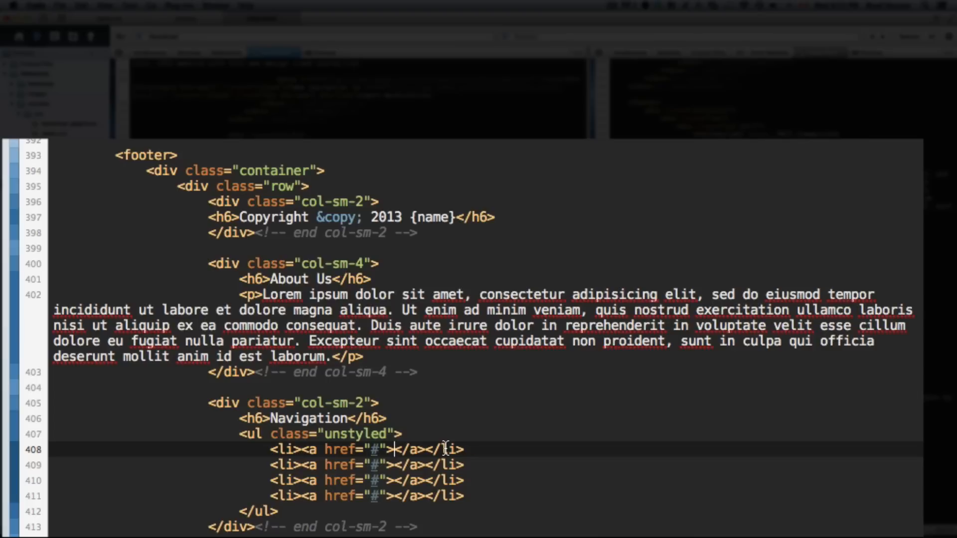
type("Home")
left_click(367, 496)
type("Contact")
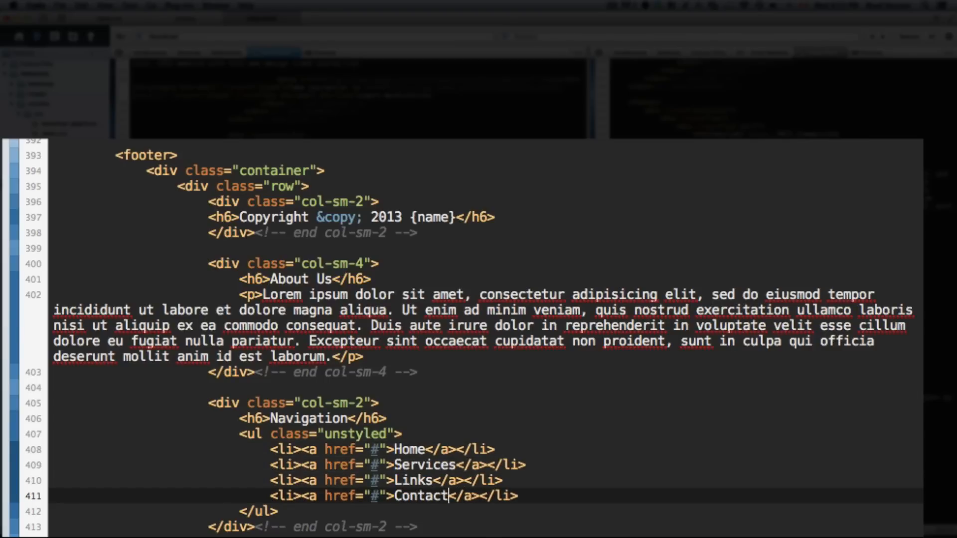
scroll("down", 3)
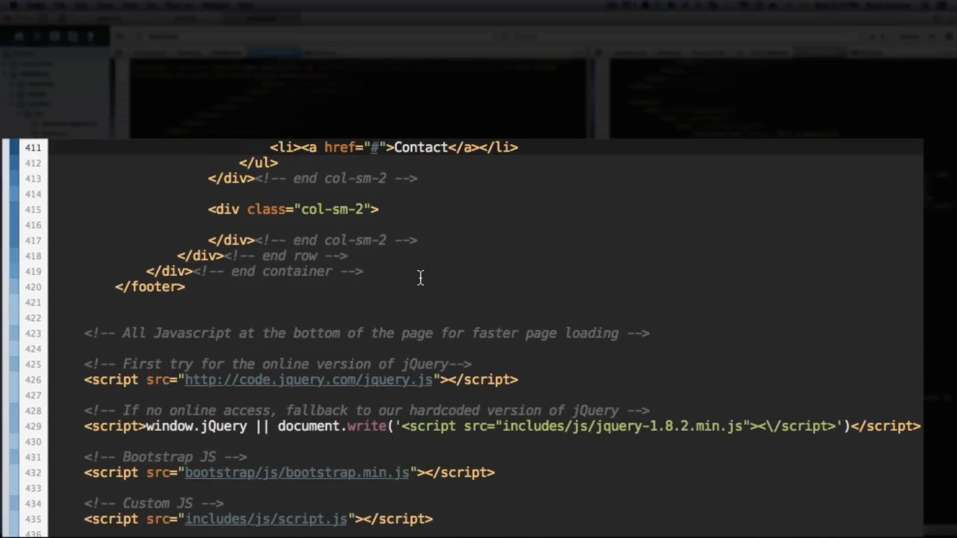
mouse_move(408, 227)
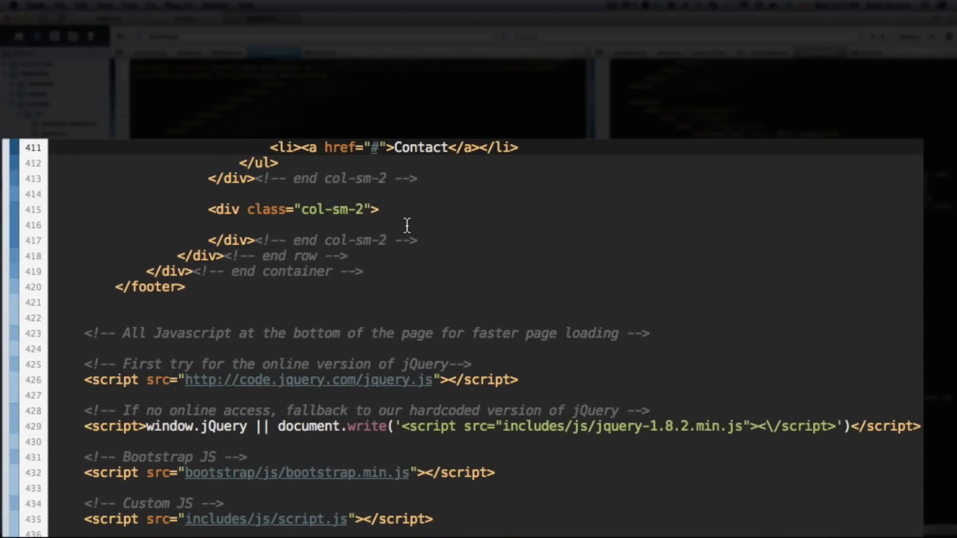
Fill the fourth column with a Follow Us heading and Twitter, Facebook, Google Plus links.
left_click(210, 225)
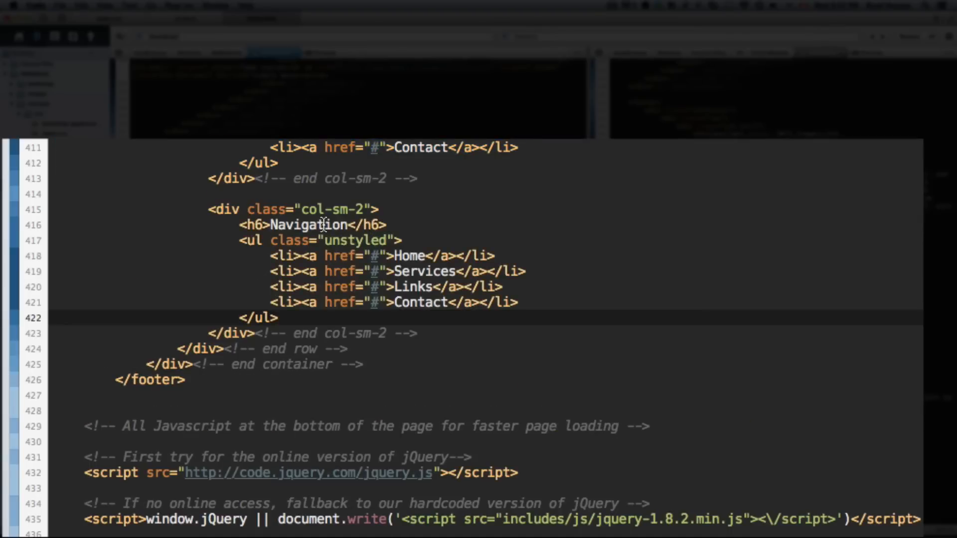
type("Fol")
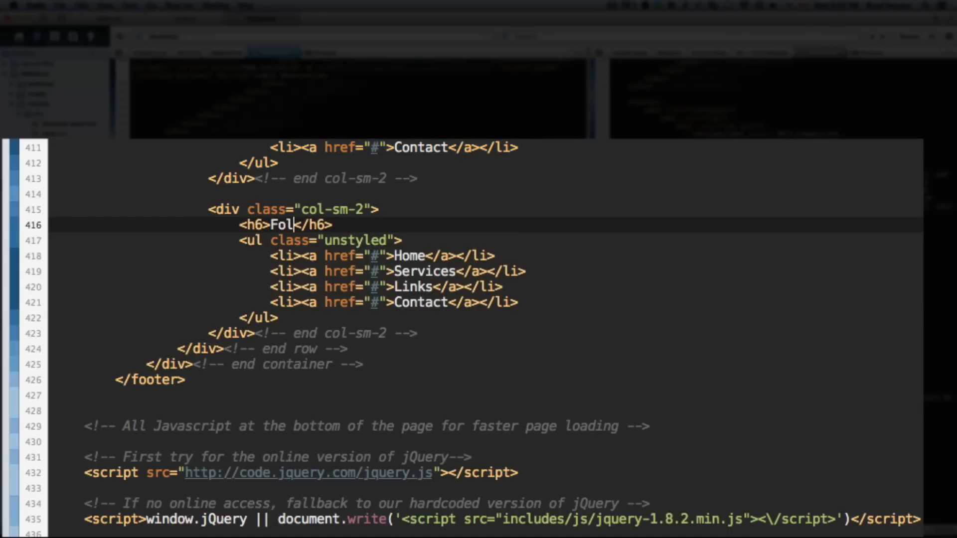
type("low Us")
left_click(486, 255)
type("Twitter")
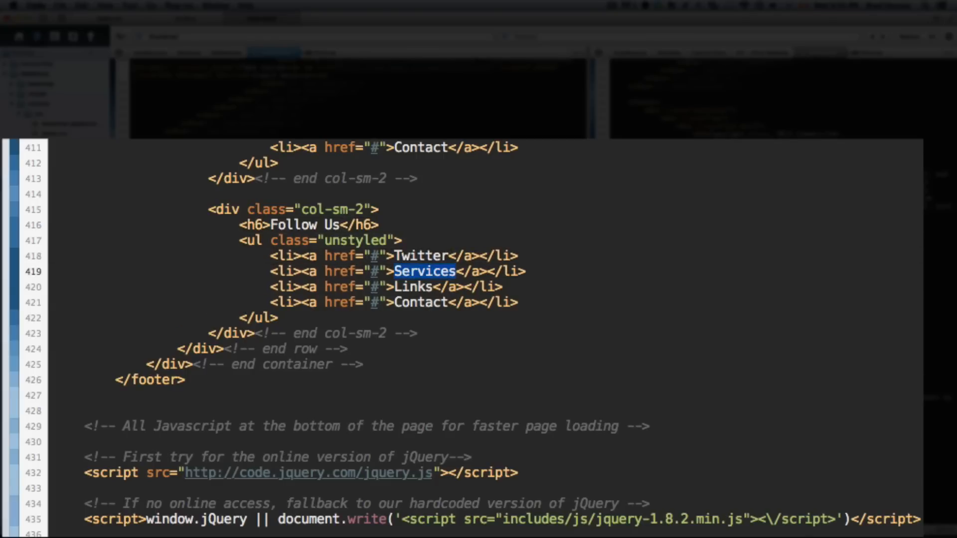
type("Facebook")
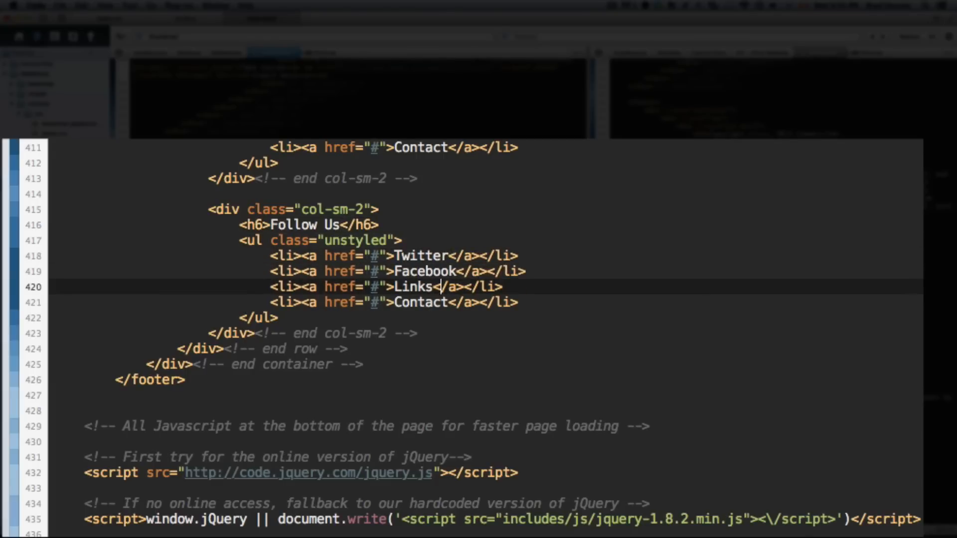
type("Google Plus")
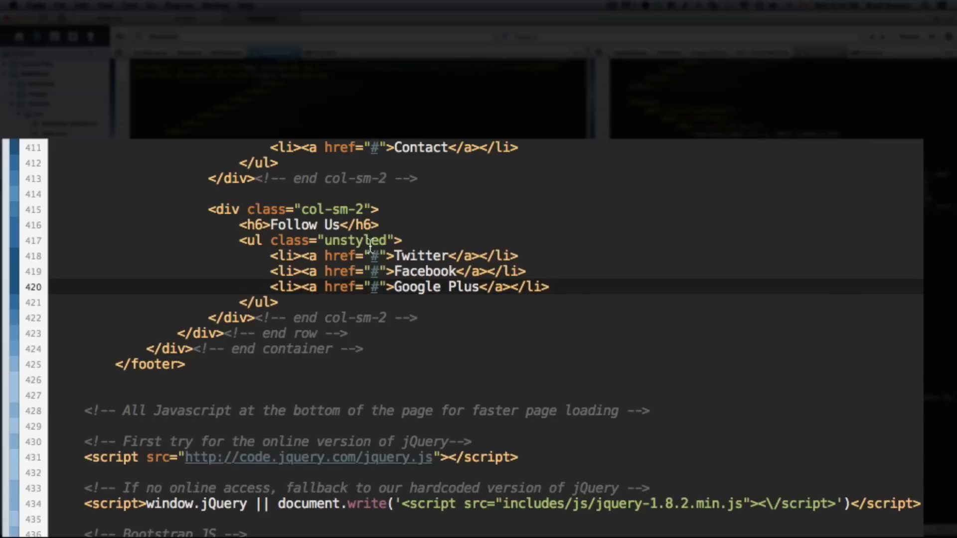
left_click(421, 318)
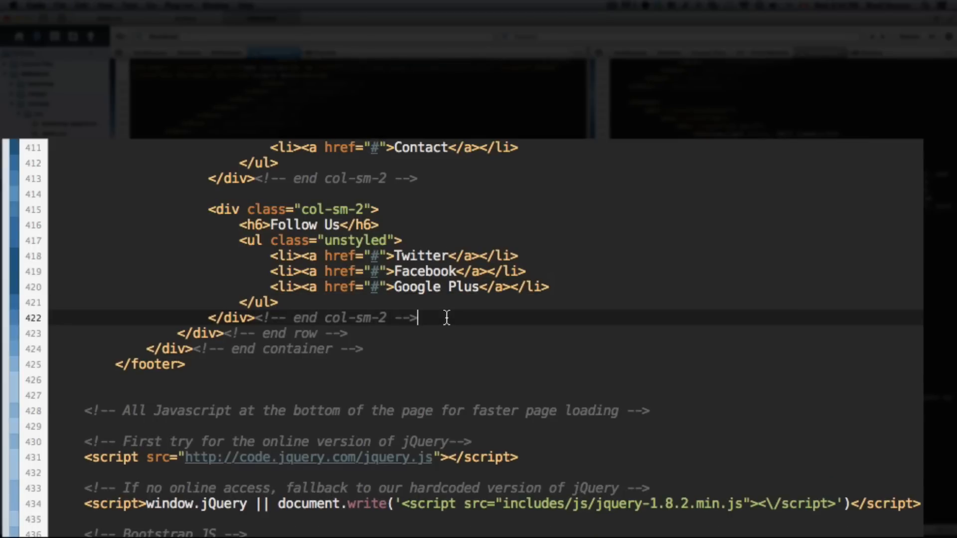
Add a col-sm-2 div with heading 'Coded with' a glyphicon-heart span 'by Brad'.
type("<div")
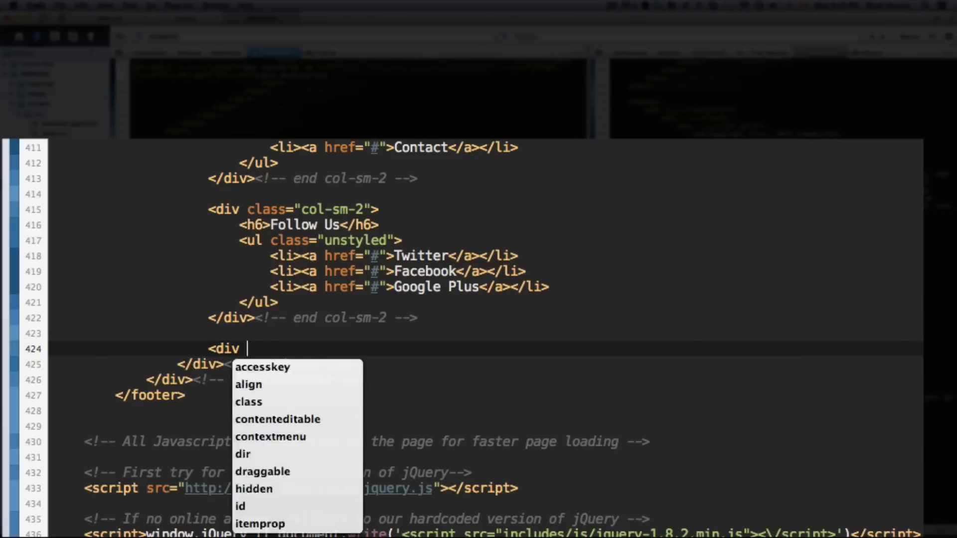
type("class=\"col-sm-2 \"")
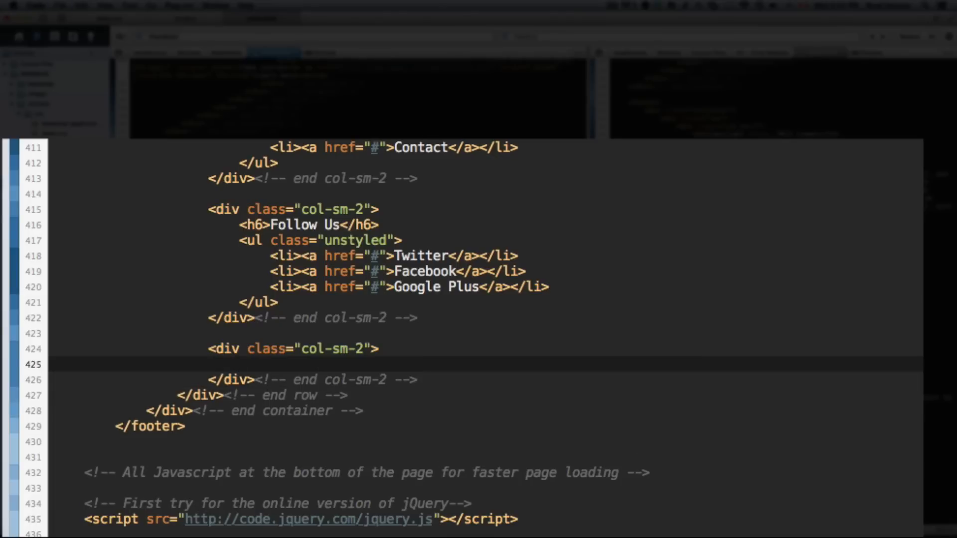
type("<h6>Code</h6>")
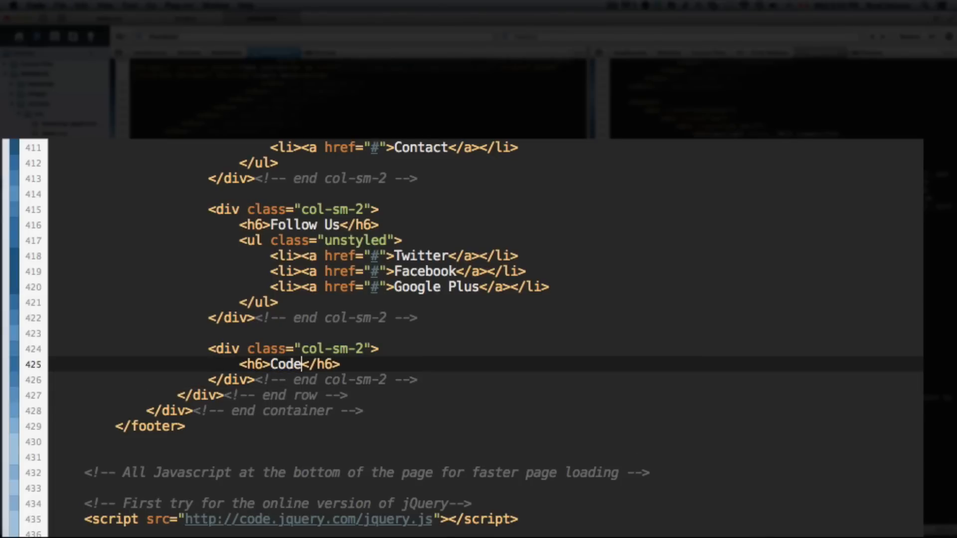
type("d with")
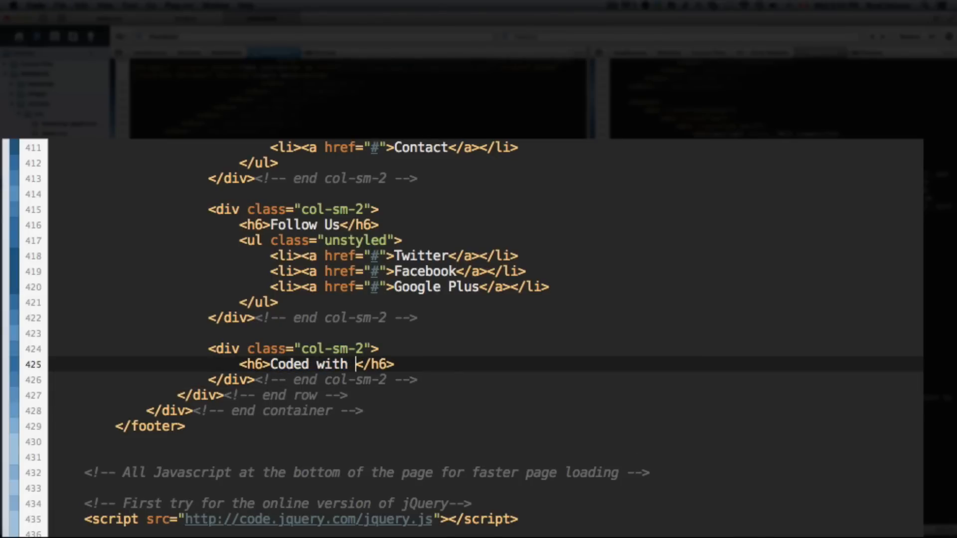
type("<span class=\"g\"<")
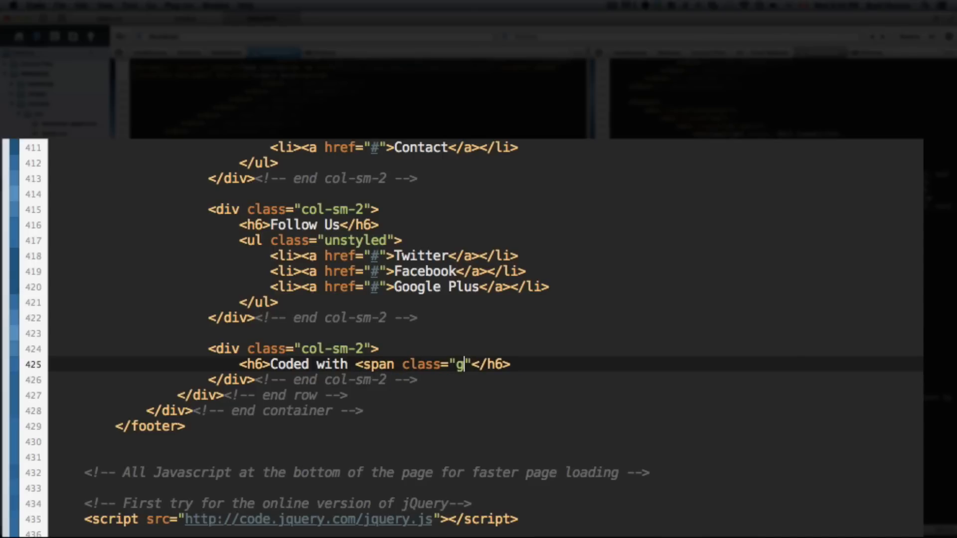
type("lyphicon glyph")
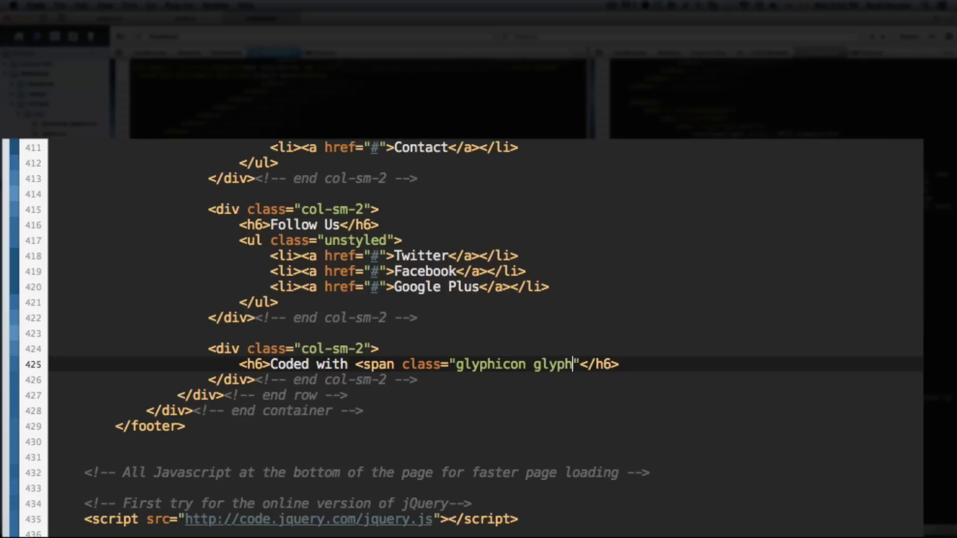
type("icon-hear")
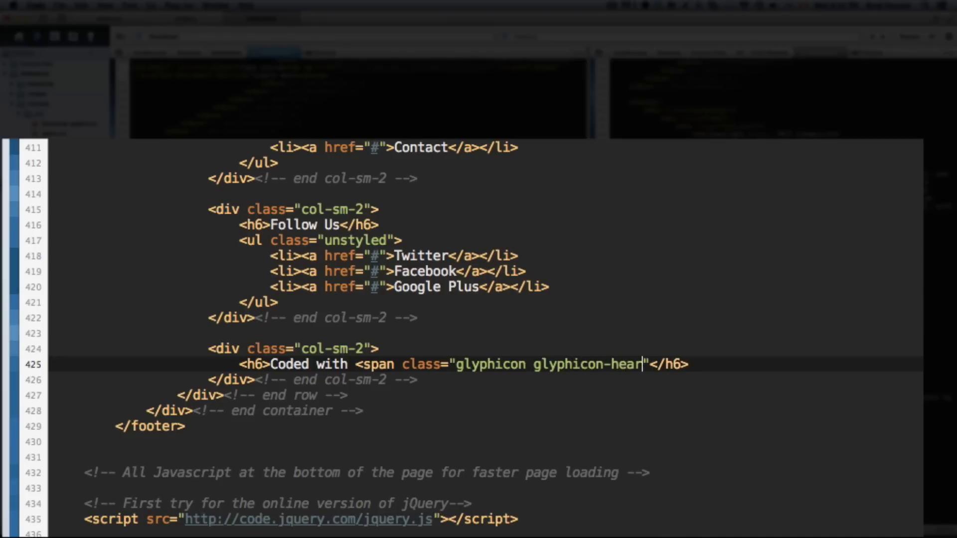
type("t\"></span> by")
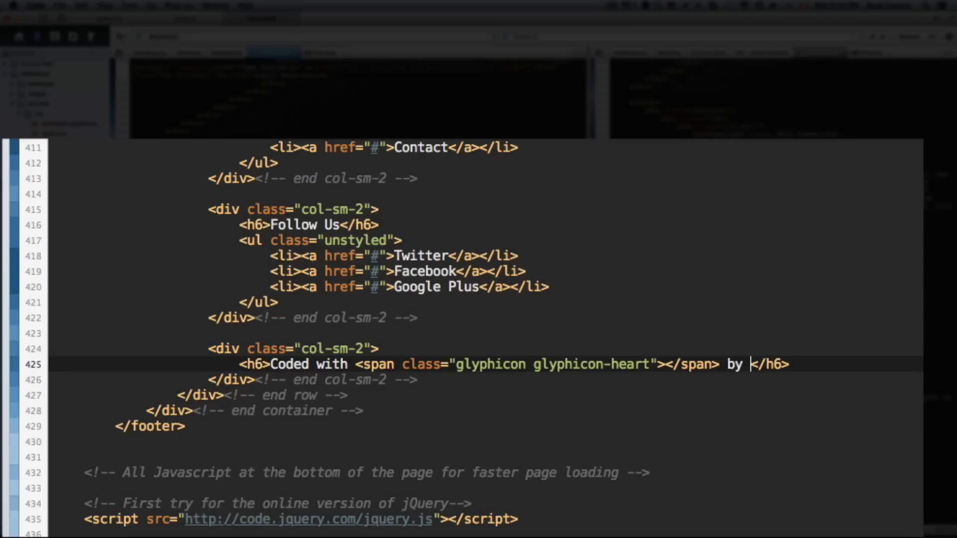
type("Br")
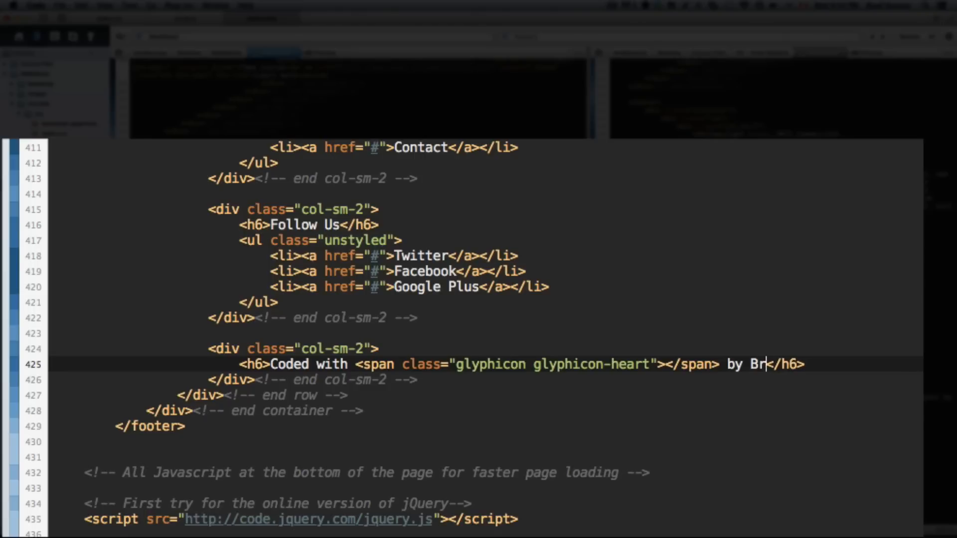
type("ad")
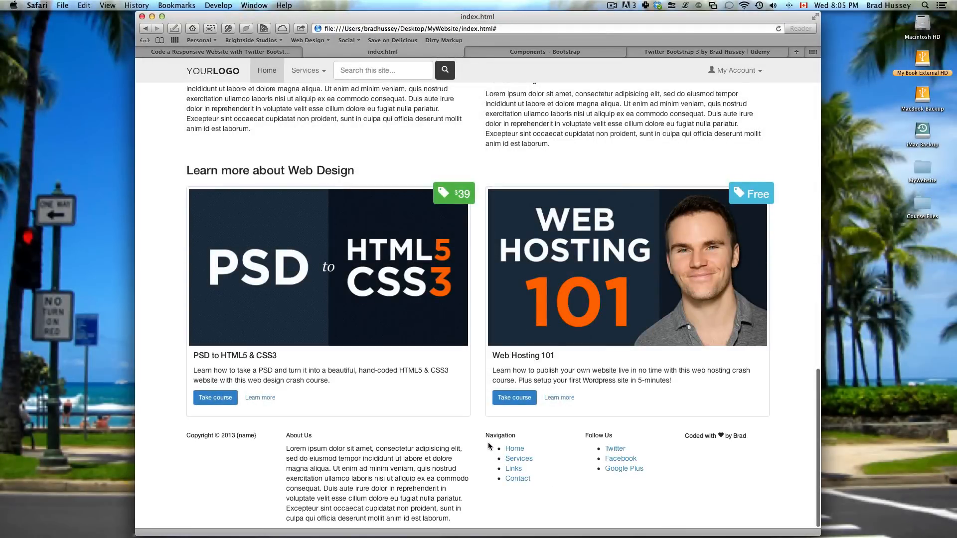
mouse_move(497, 471)
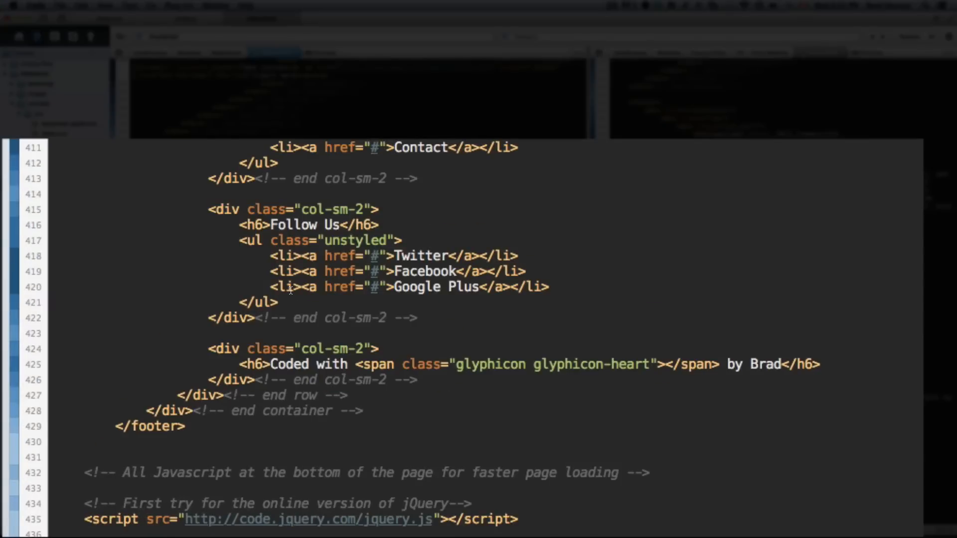
double_click(358, 240)
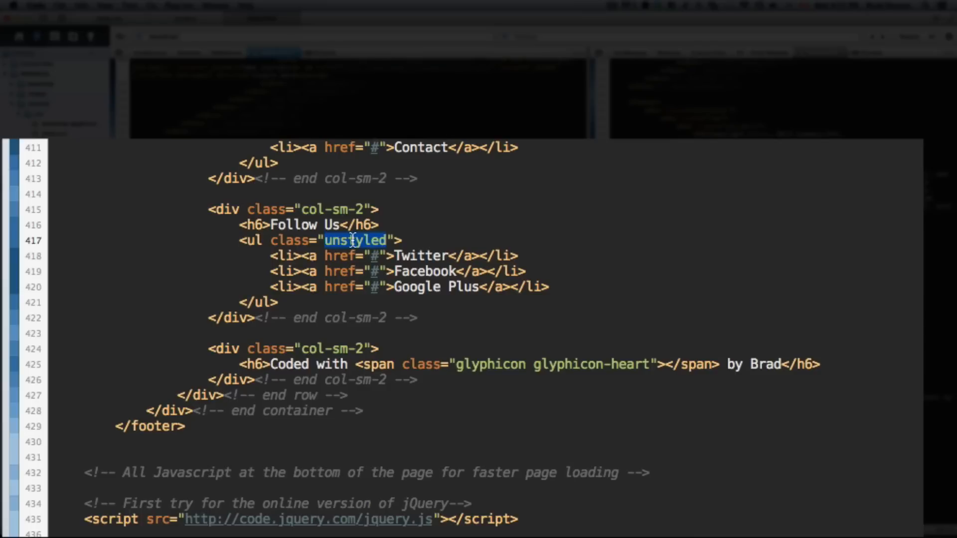
left_click(326, 240)
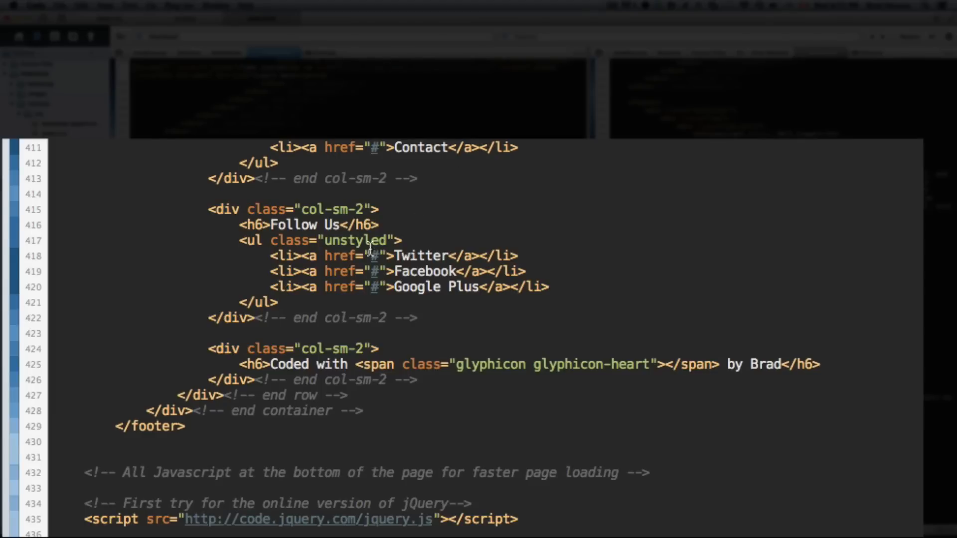
mouse_move(287, 293)
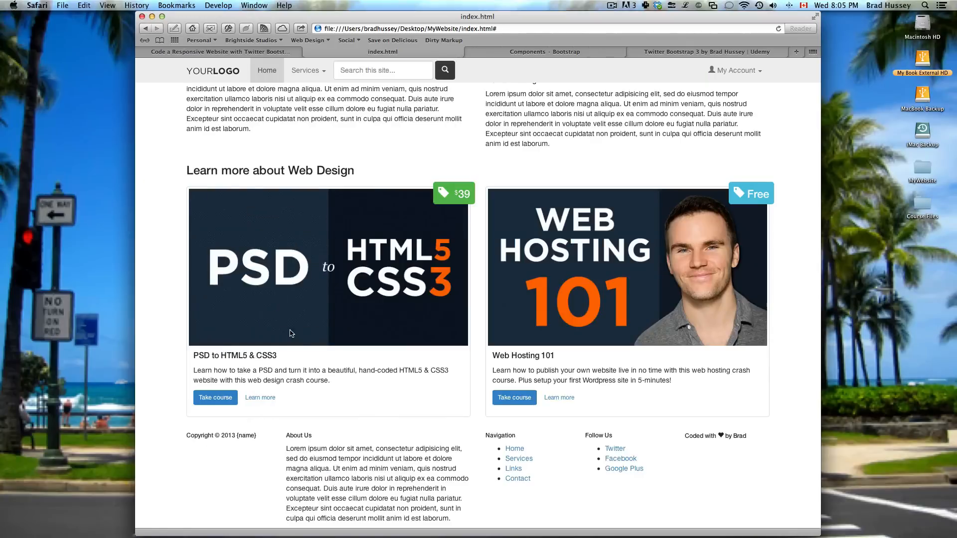
mouse_move(341, 444)
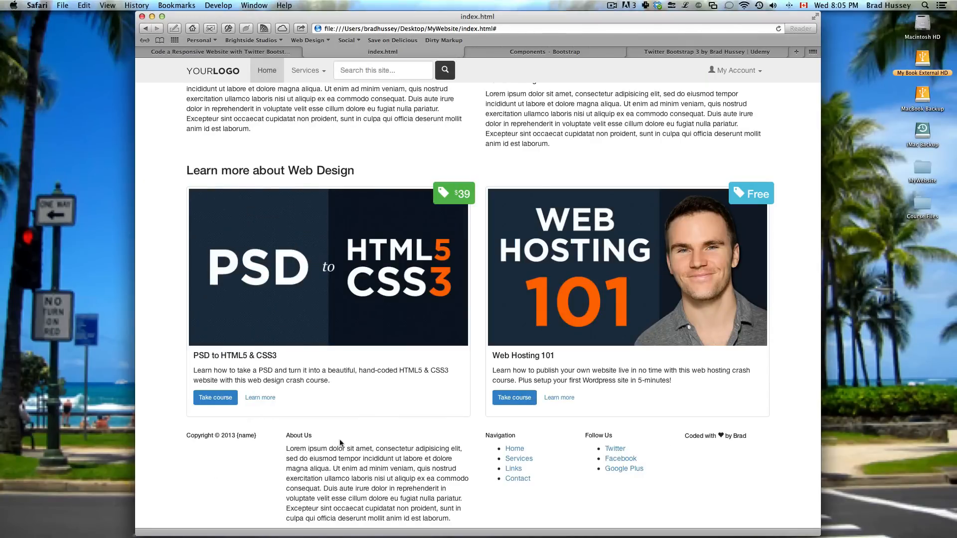
mouse_move(547, 453)
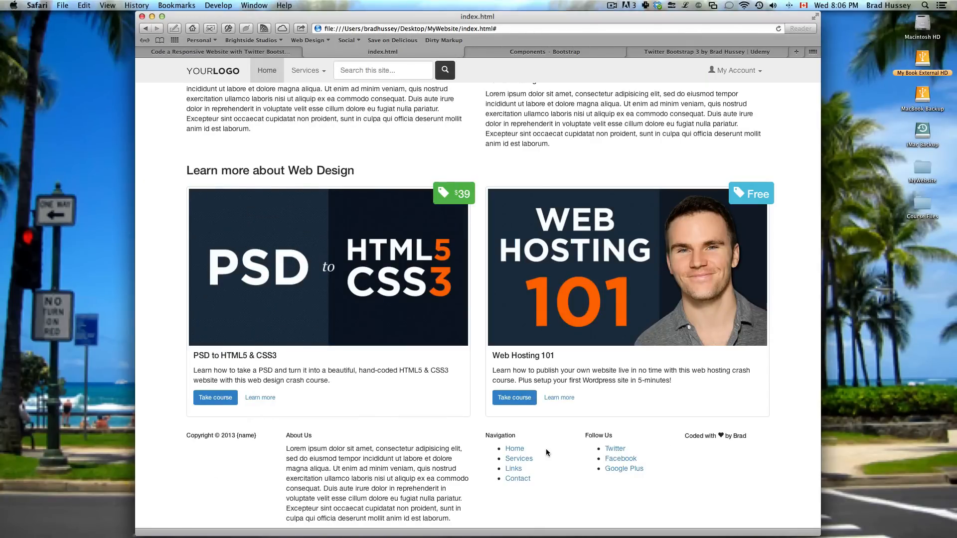
mouse_move(648, 420)
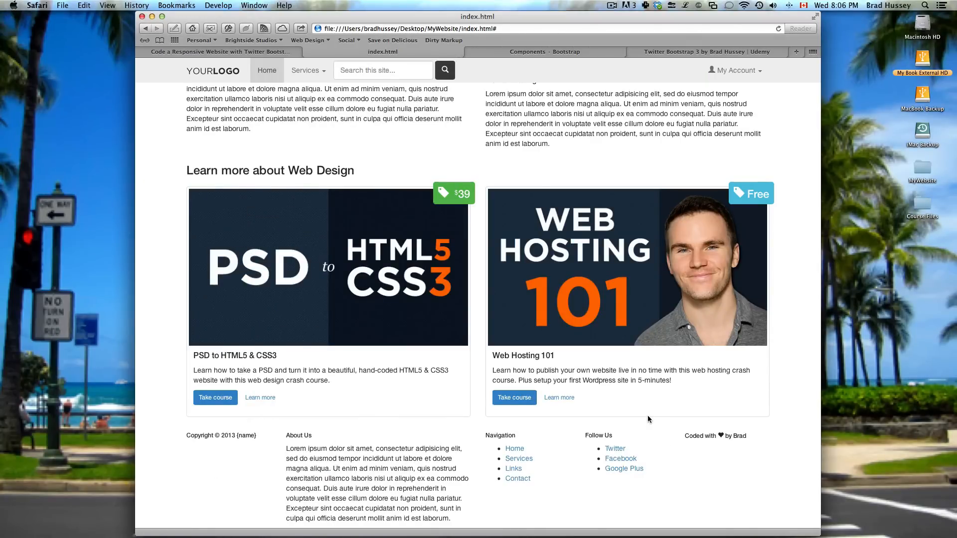